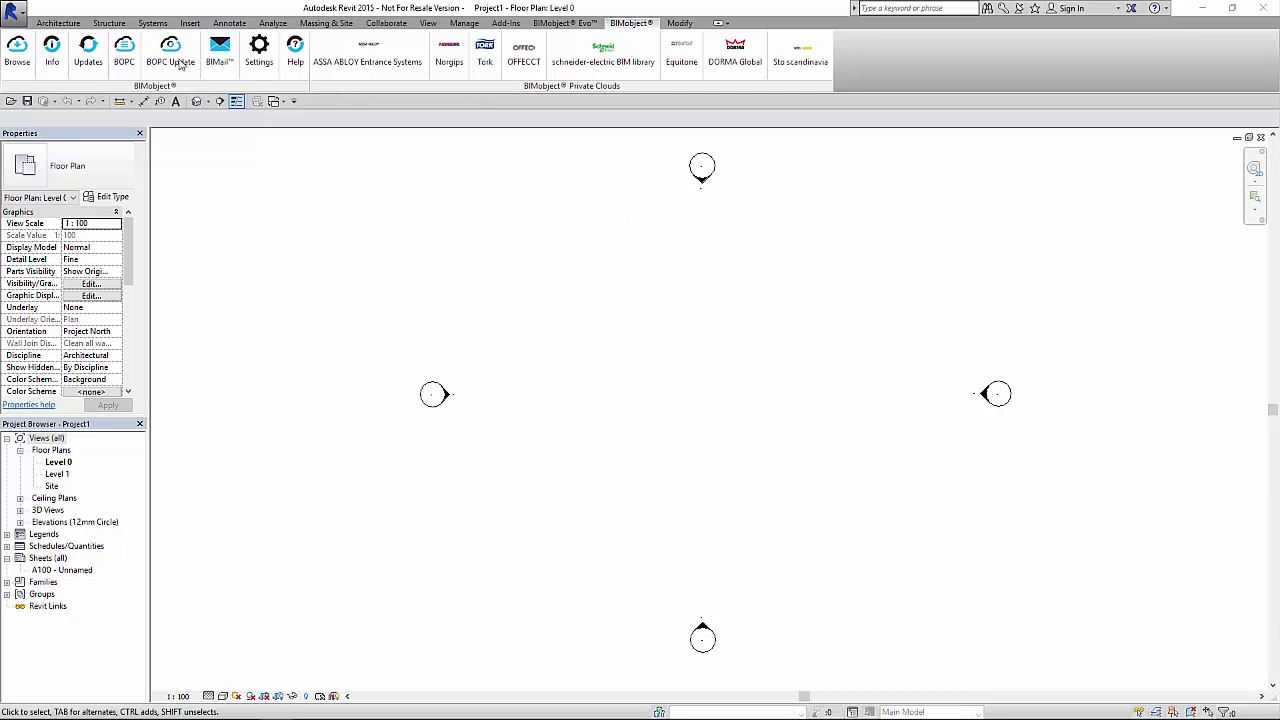
Browse the Kingspan Insulation CE catalogue down to the Therma TR26 Flat Roofboard
click(170, 56)
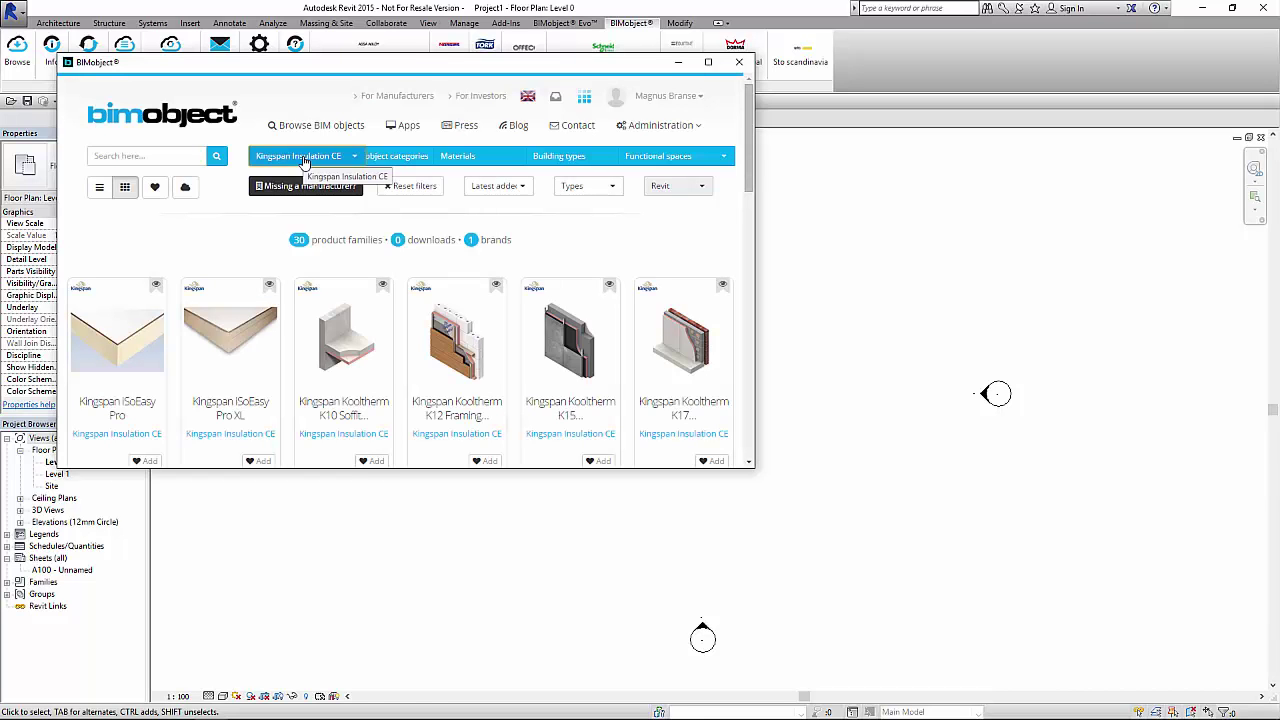
mouse_move(572, 192)
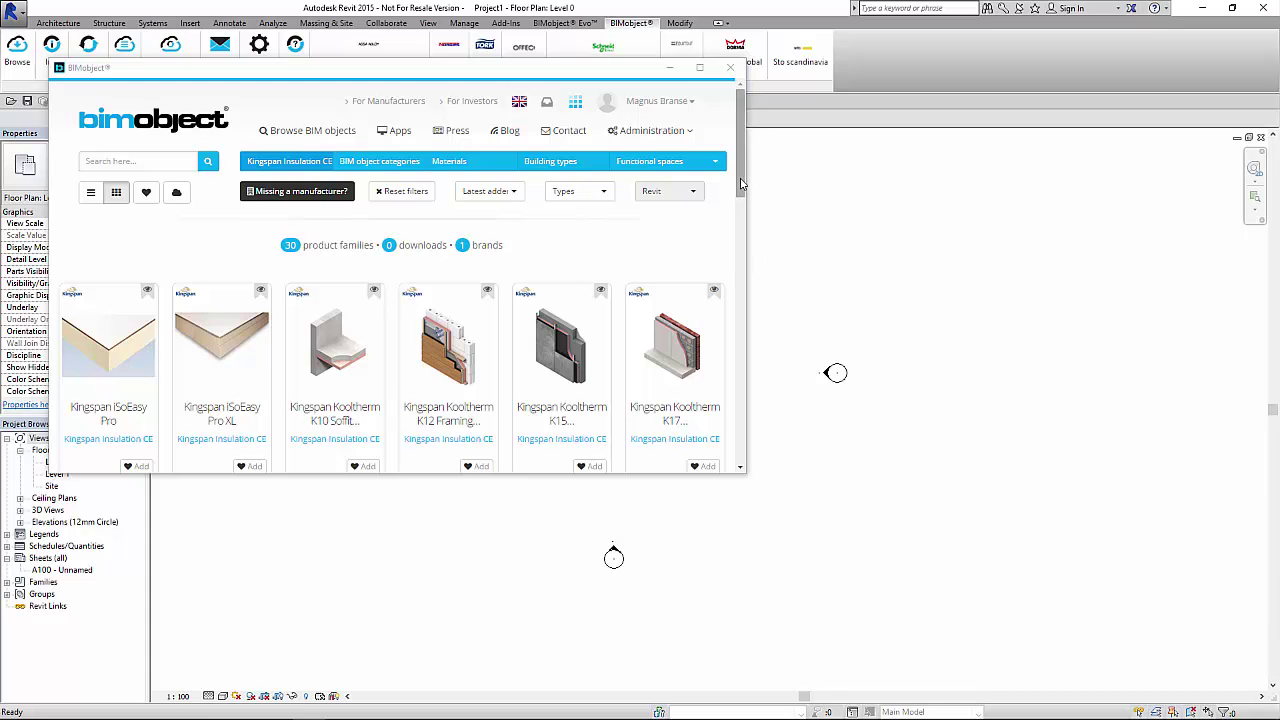
scroll(down, 3)
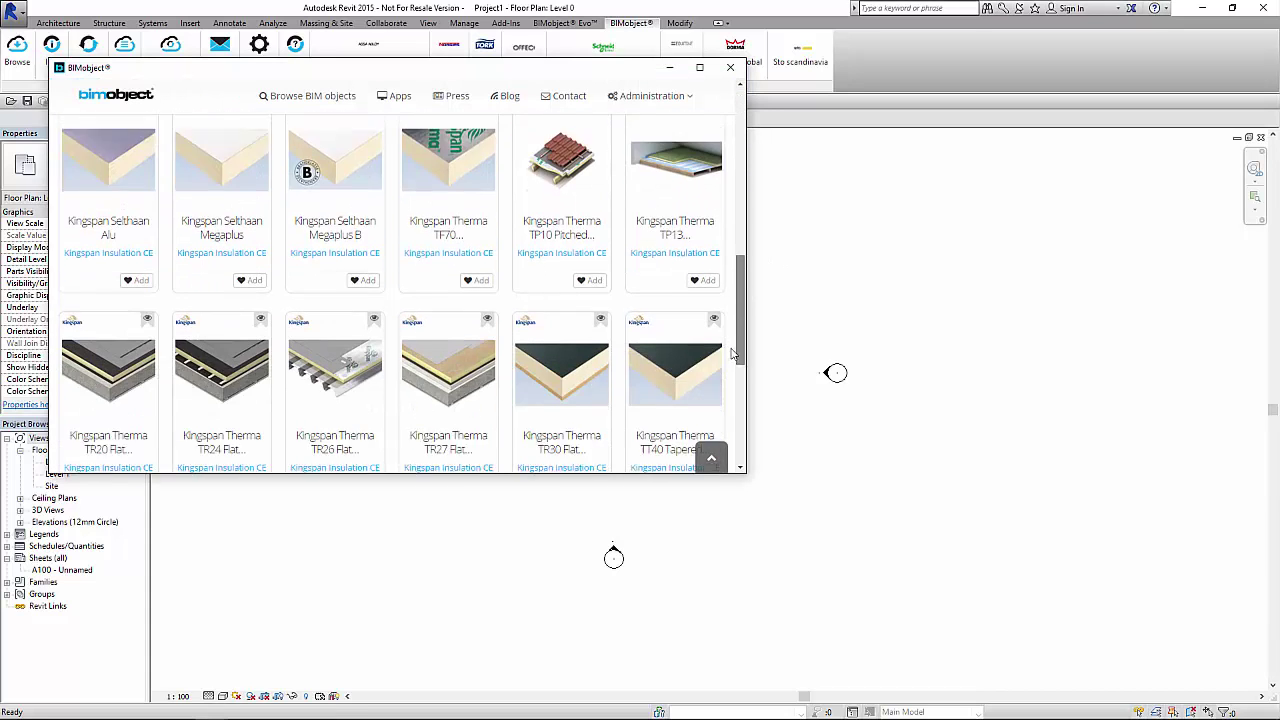
scroll(down, 3)
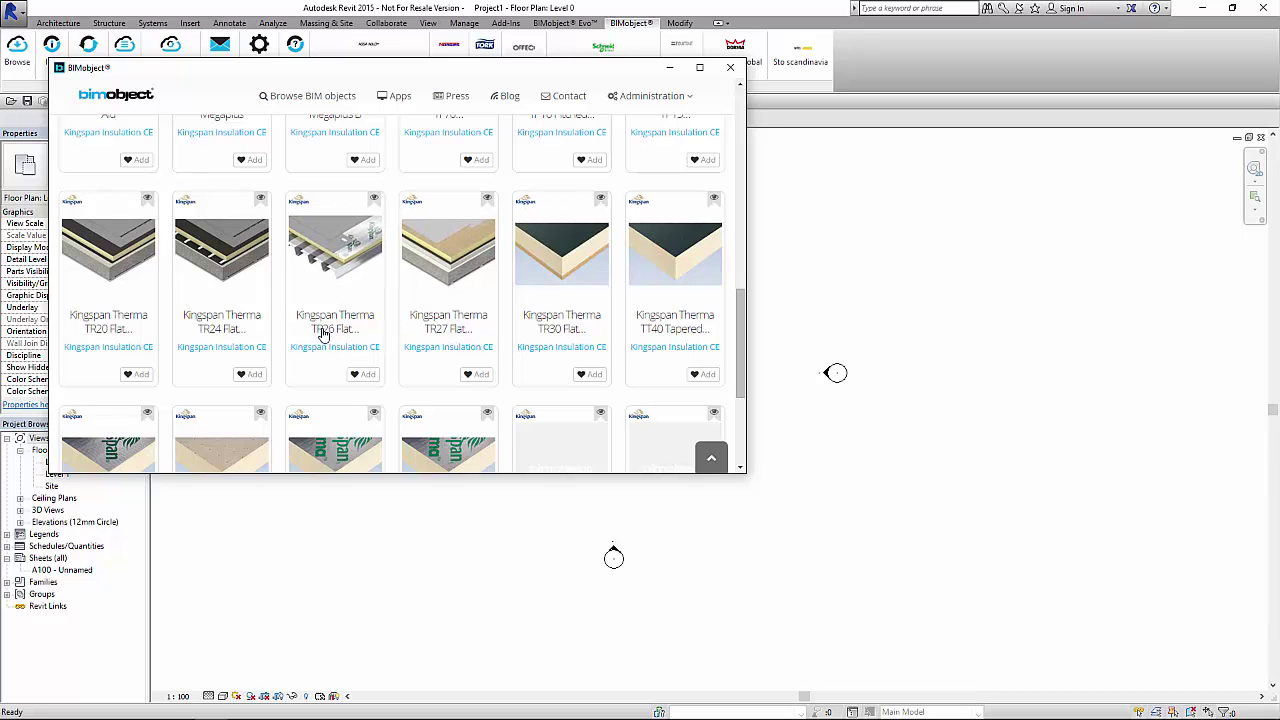
mouse_move(334, 330)
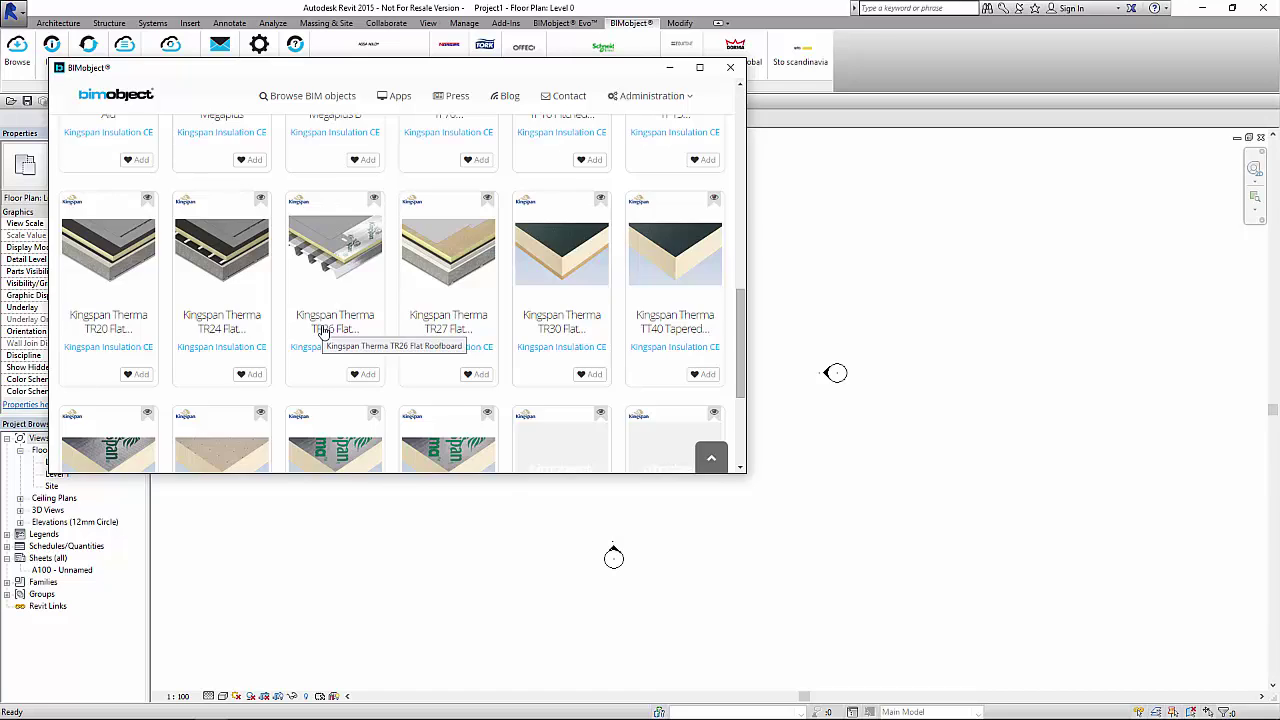
Download the Therma TR26 Flat Roofboard's Revit file from its product page
click(336, 250)
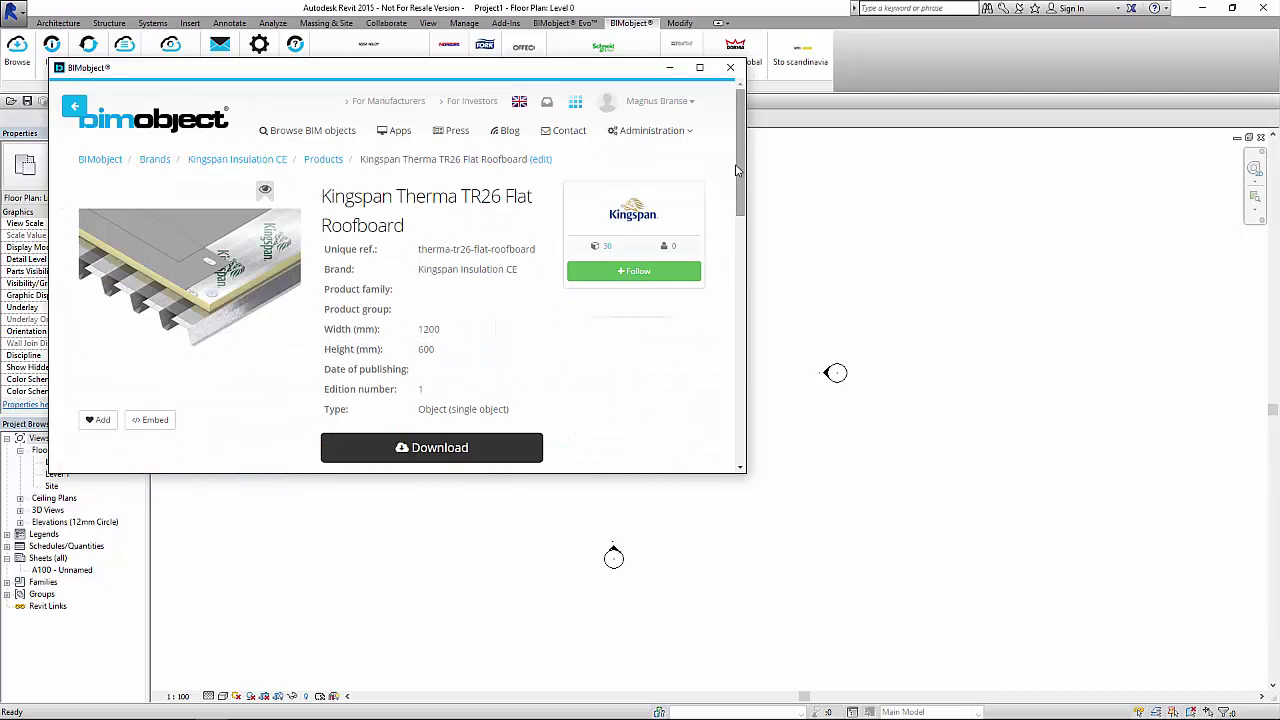
scroll(down, 3)
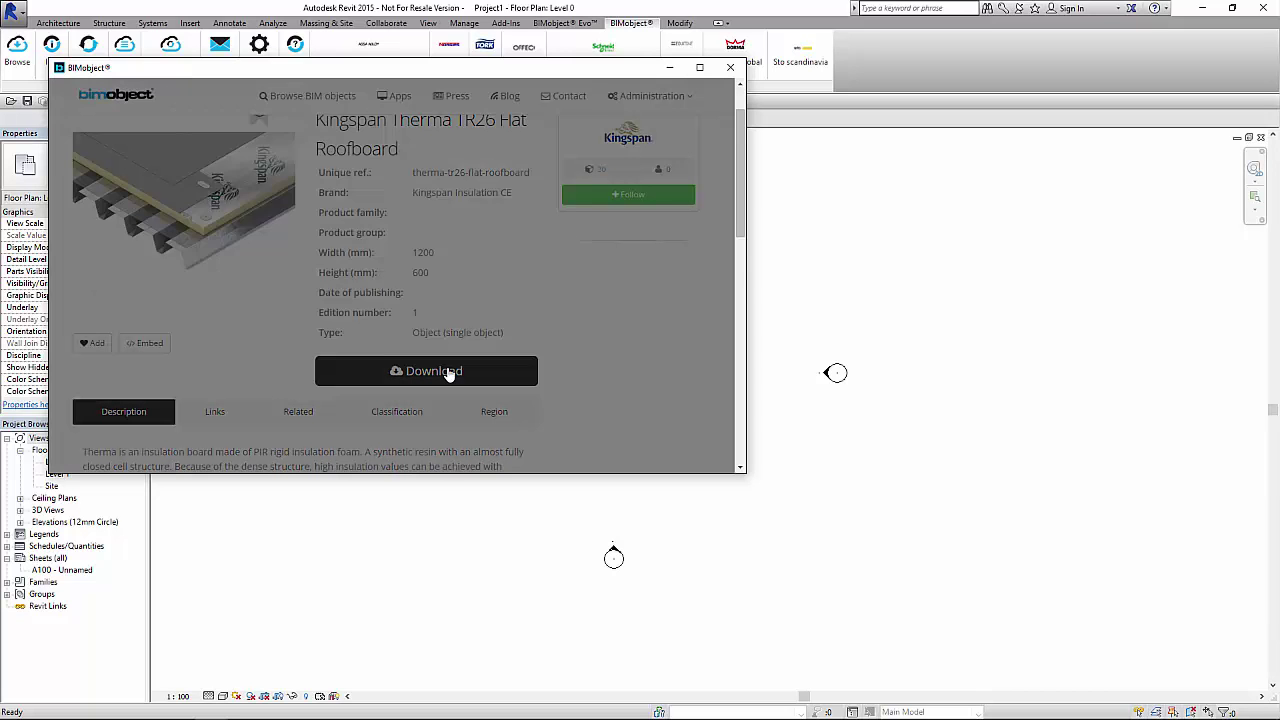
click(426, 370)
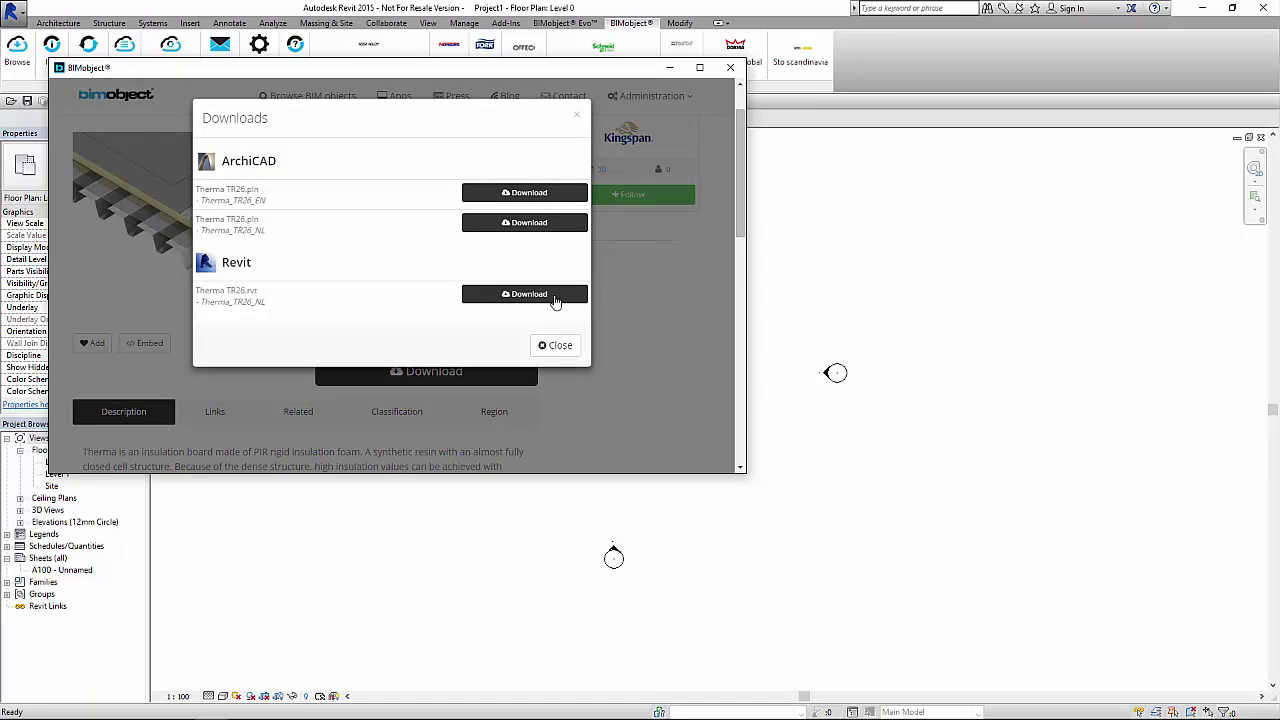
click(524, 292)
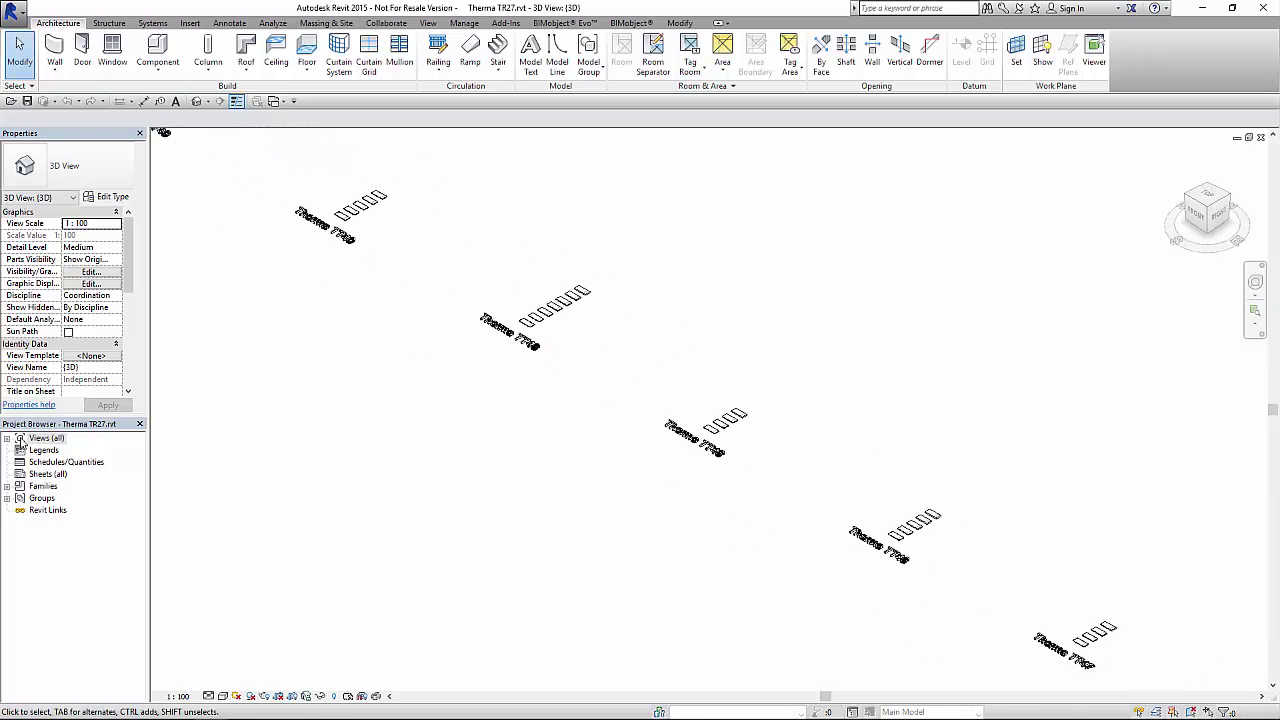
Show the 00 Grp Therma floor plan with the TR24, TR26, TR27 and TT40 samples
click(20, 438)
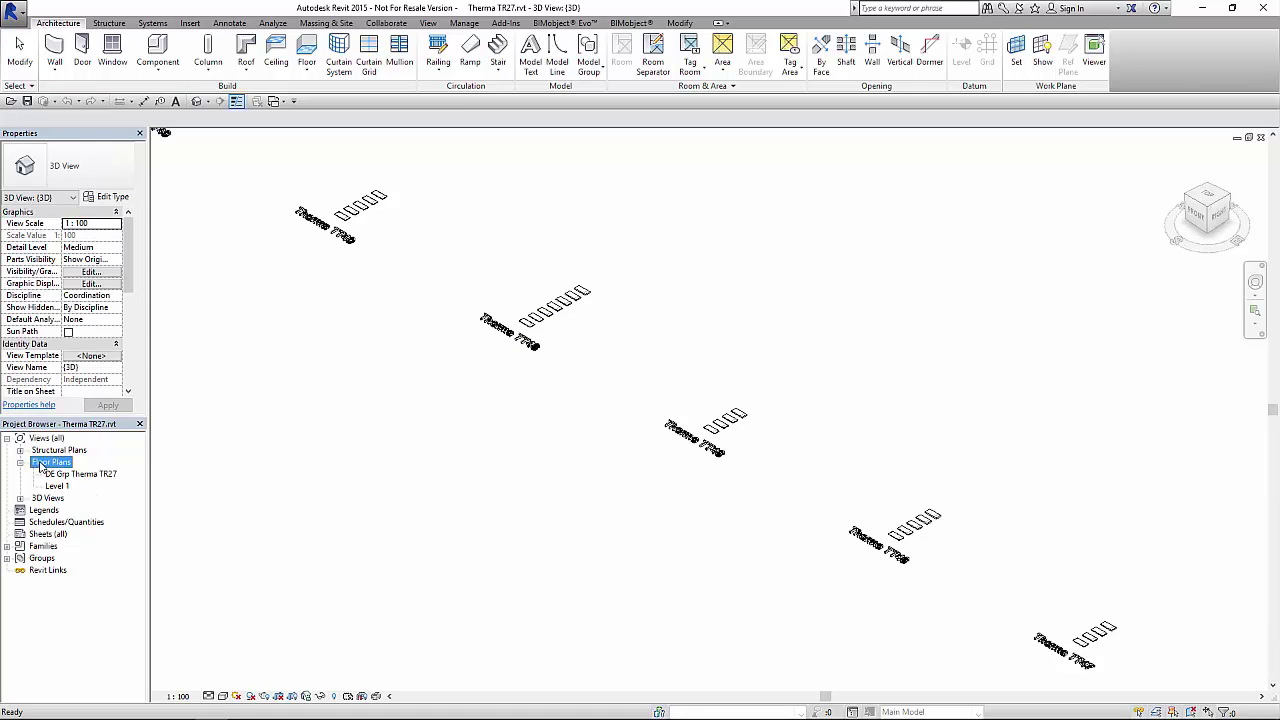
double_click(84, 472)
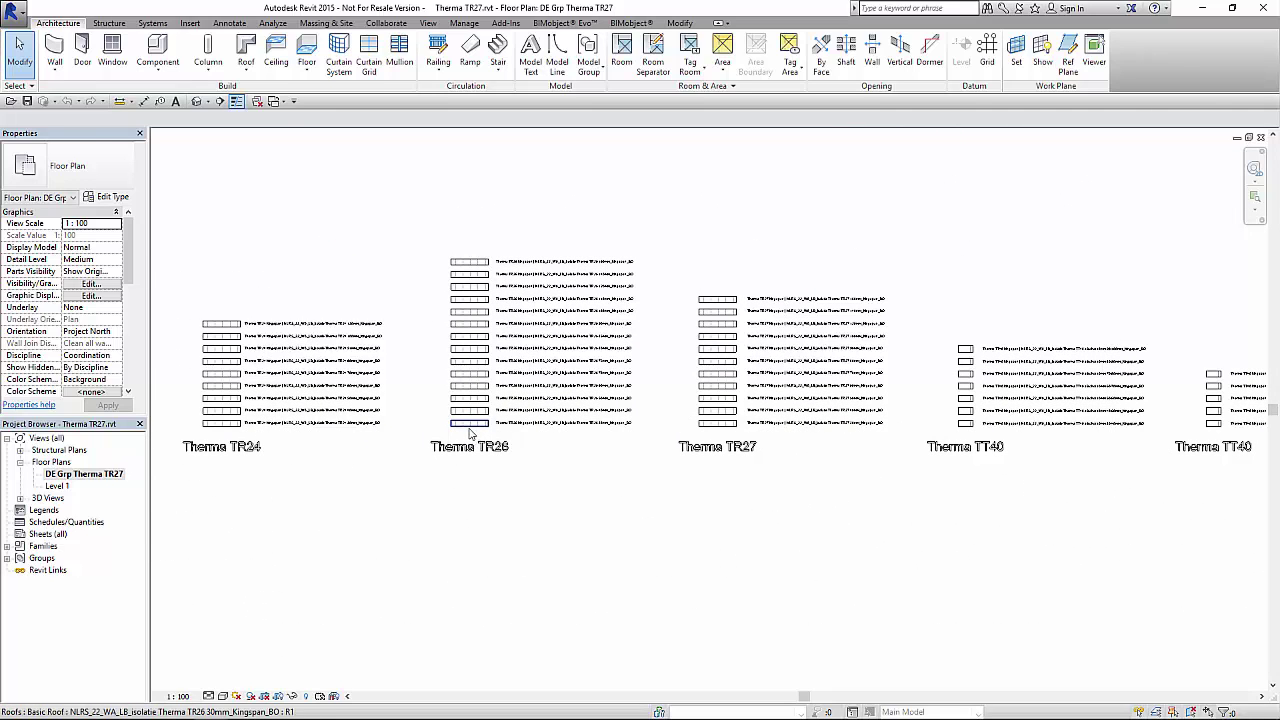
Select the Therma TR26 roof sample in the floor plan
click(468, 422)
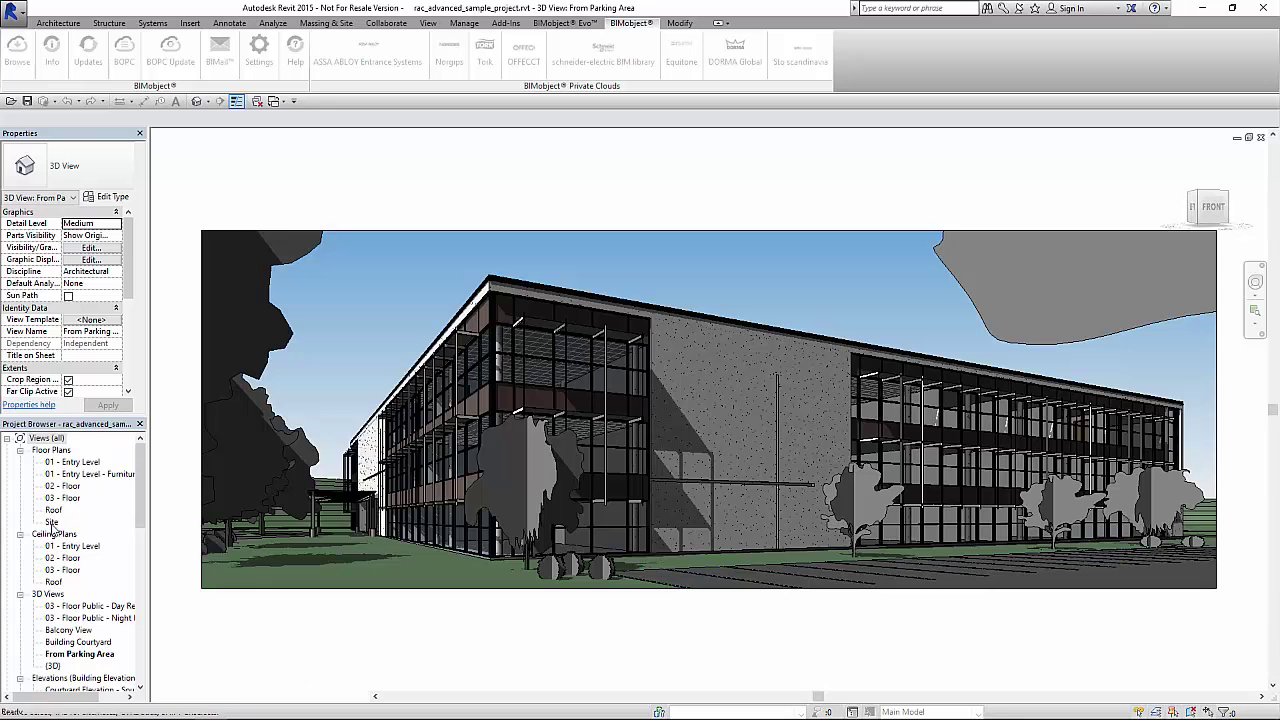
Show the advanced sample project's Site floor plan from the Project Browser
double_click(52, 520)
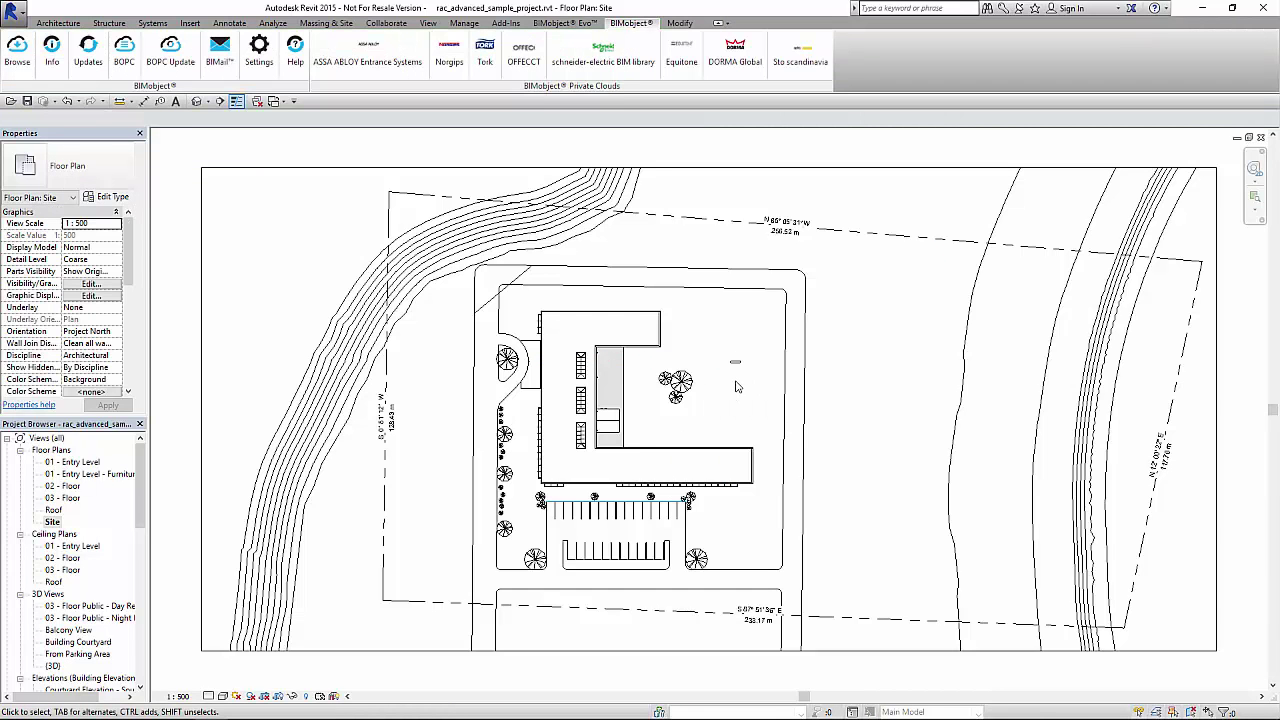
mouse_move(82, 500)
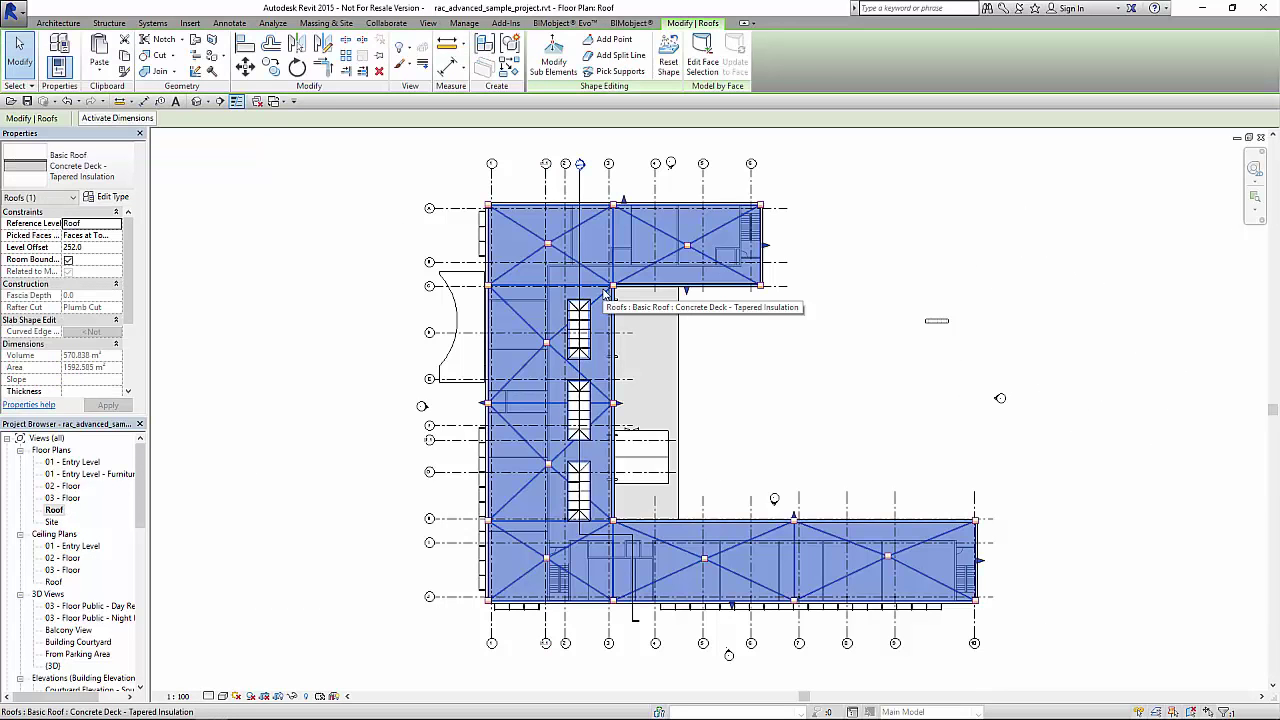
List the roof types for the selected roof, including the imported Therma TR26
click(96, 164)
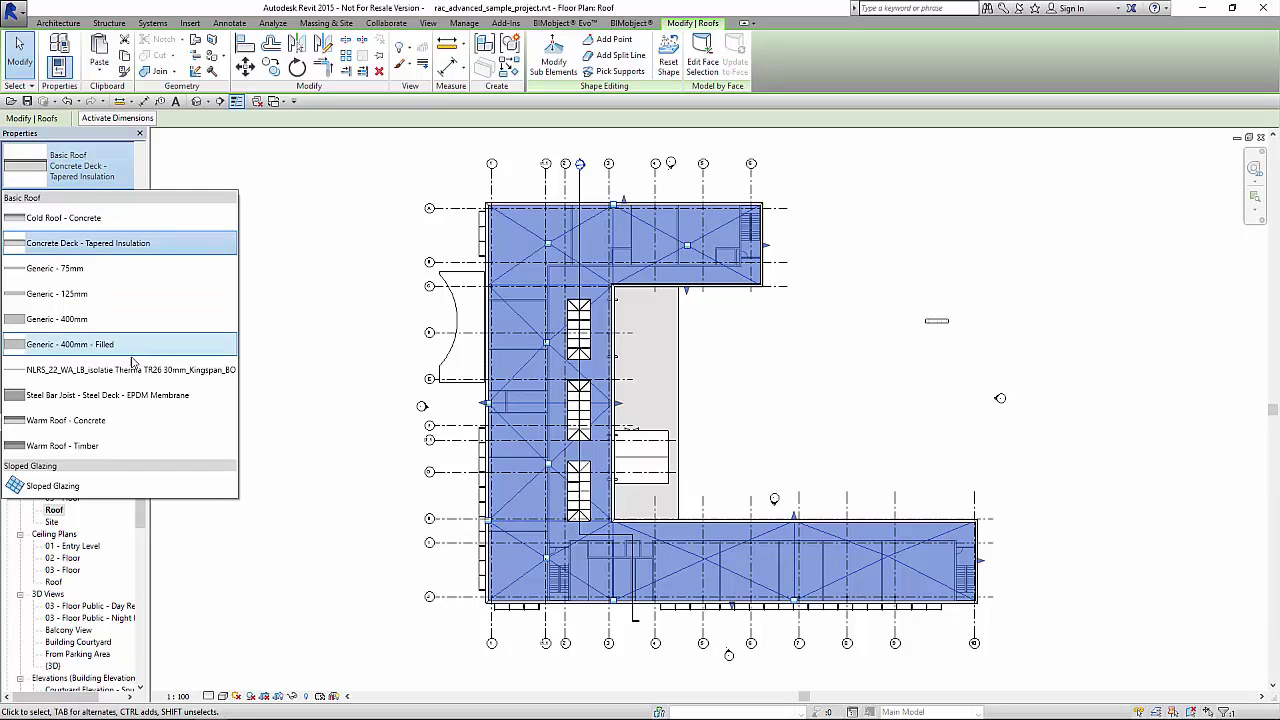
mouse_move(130, 368)
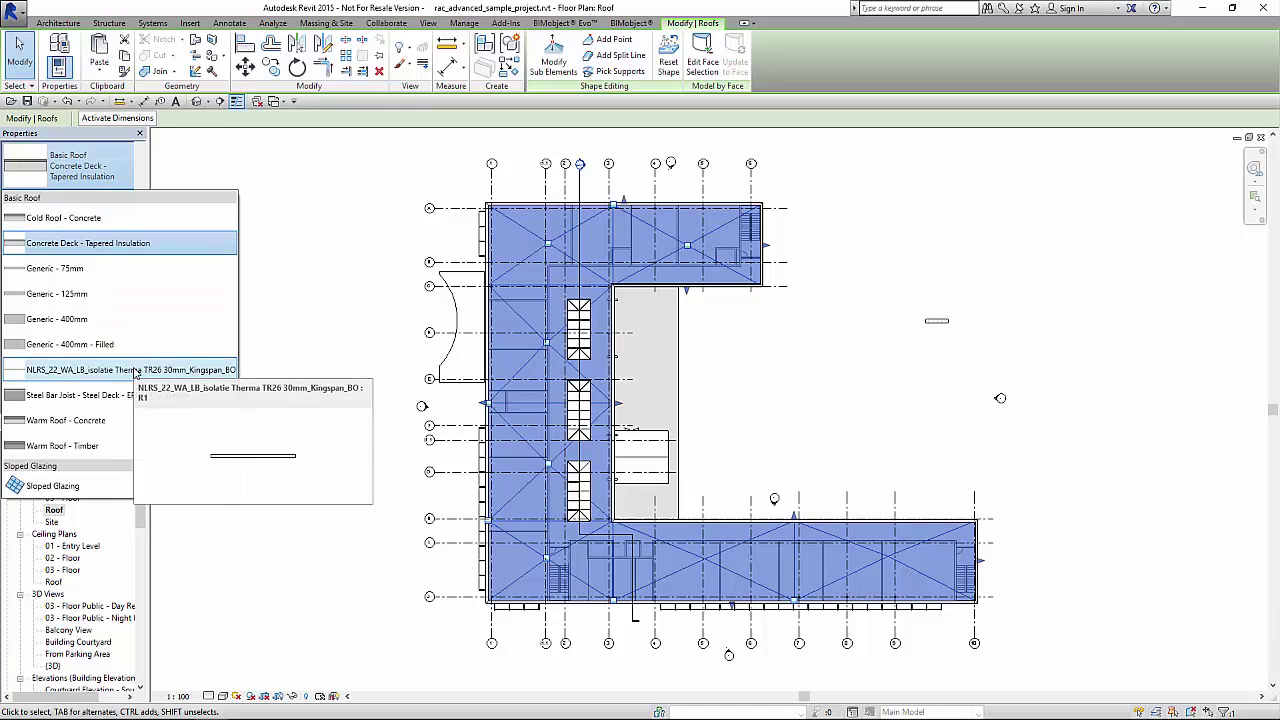